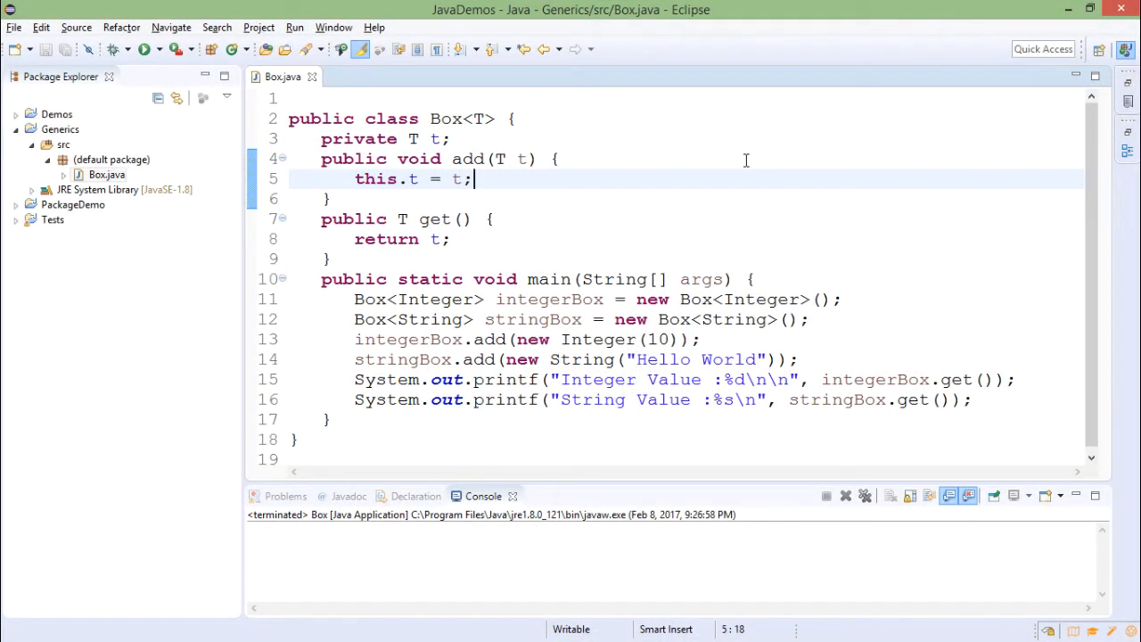
Review the Box class — type parameter T, add and get methods, and the Hello World creation in main
double_click(446, 118)
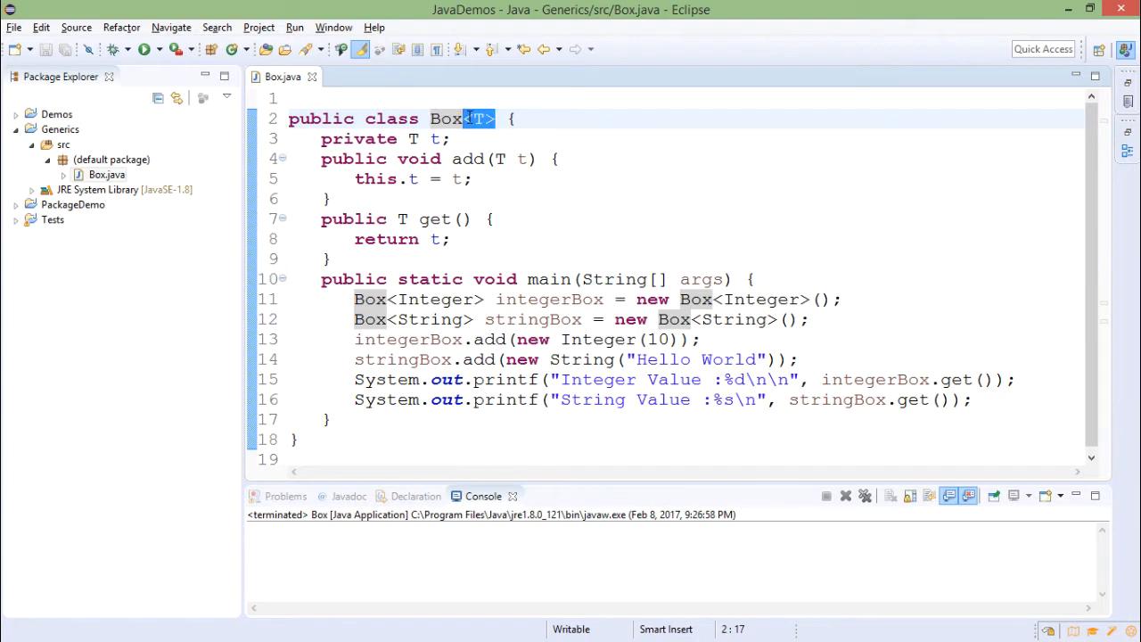
mouse_move(646, 146)
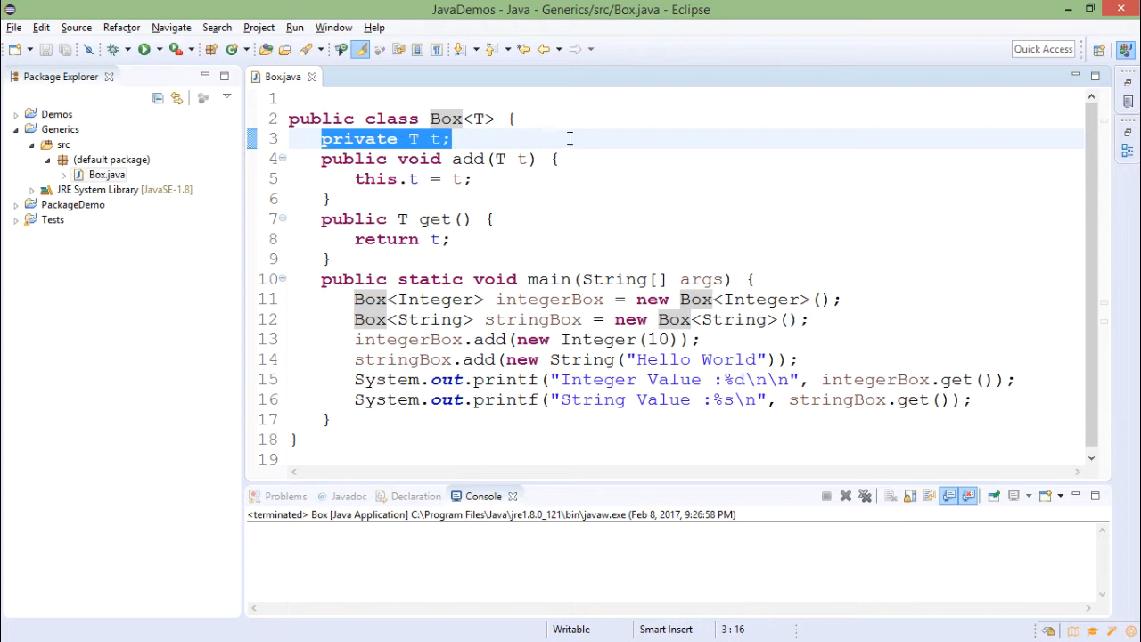
double_click(468, 158)
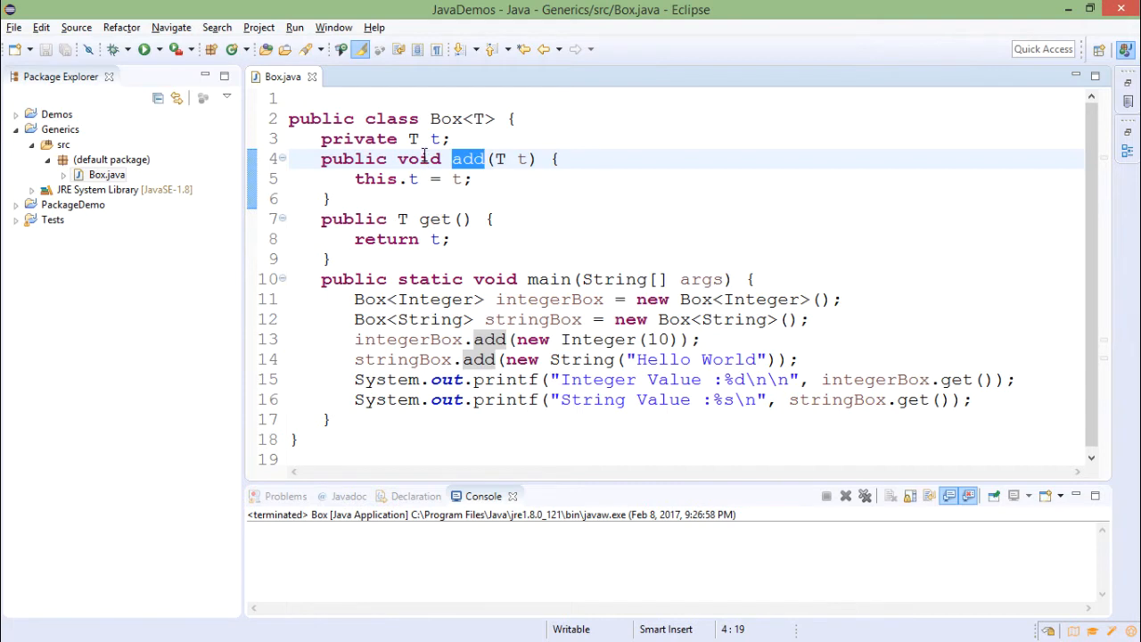
mouse_move(346, 228)
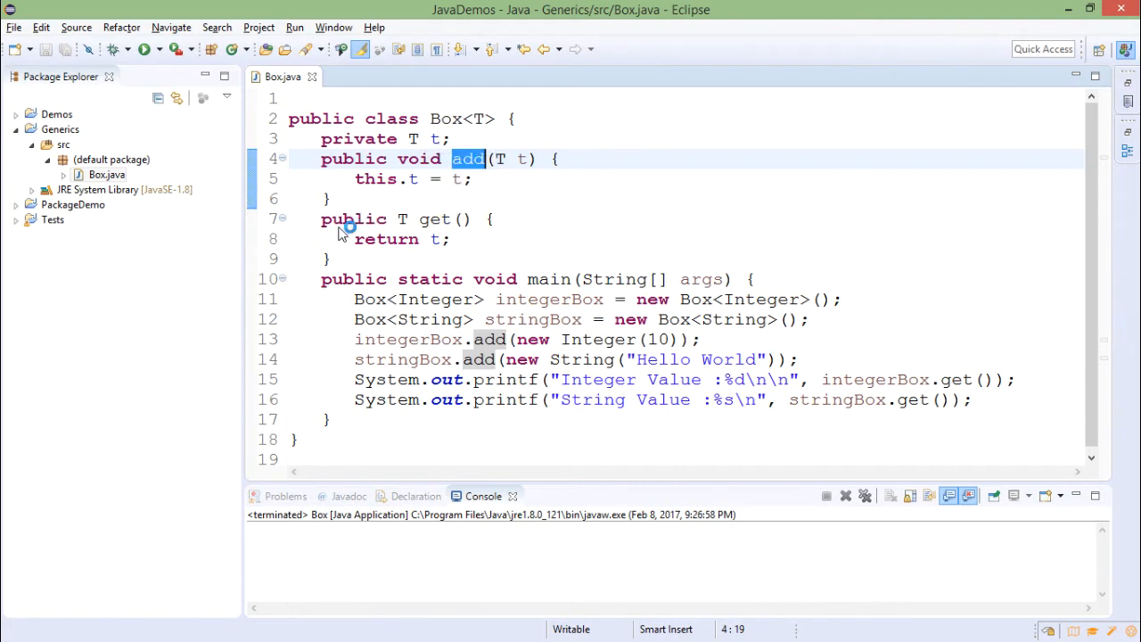
mouse_move(435, 221)
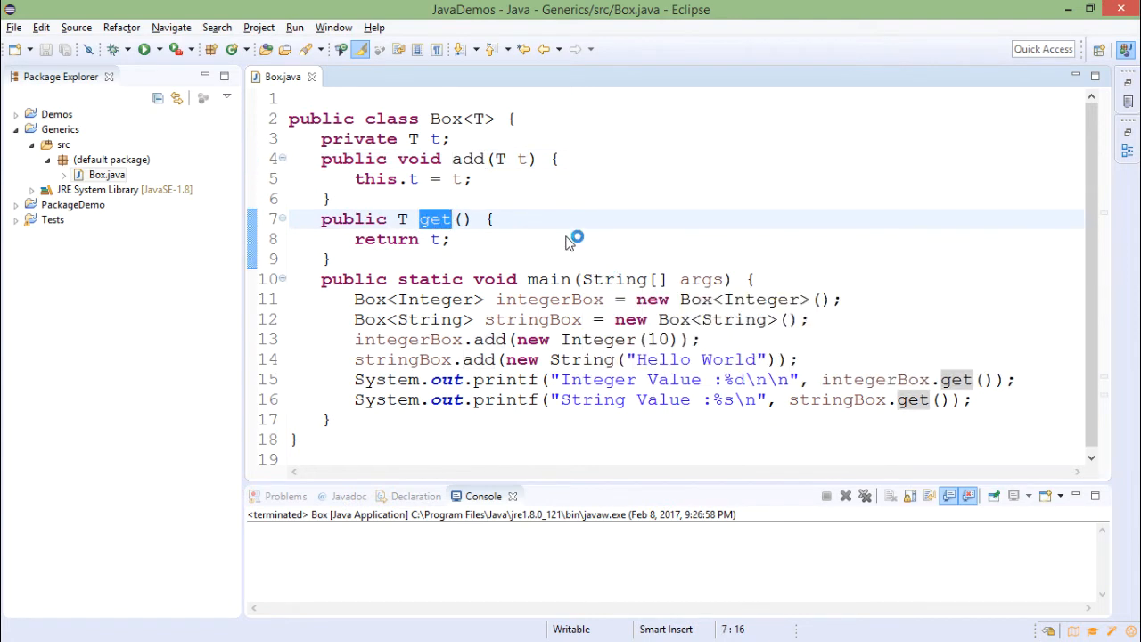
left_click(559, 278)
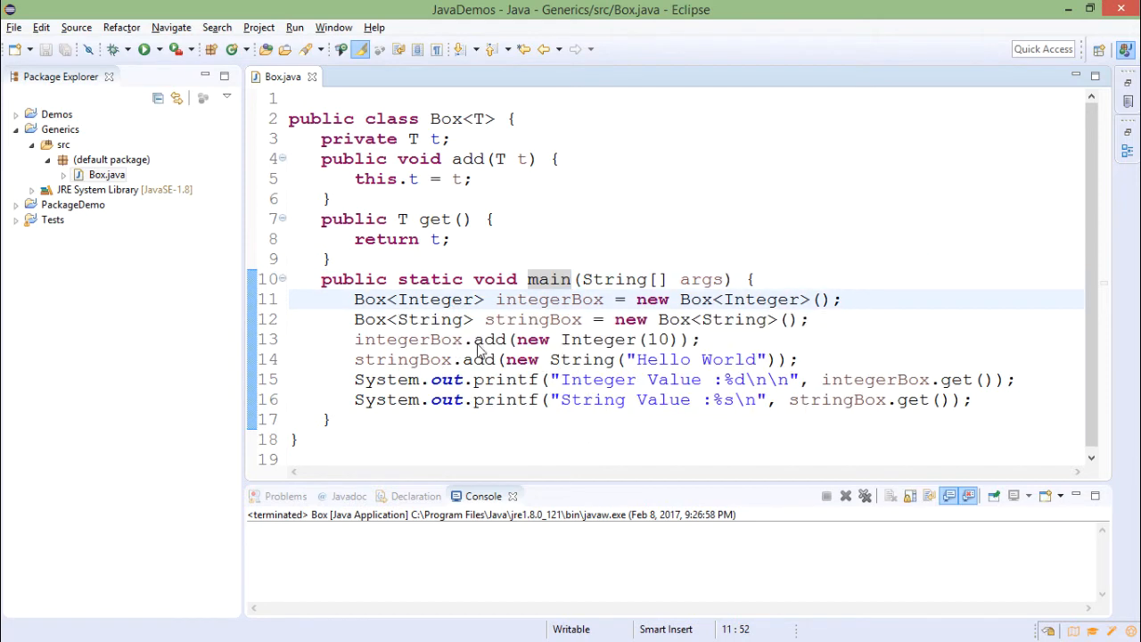
mouse_move(544, 307)
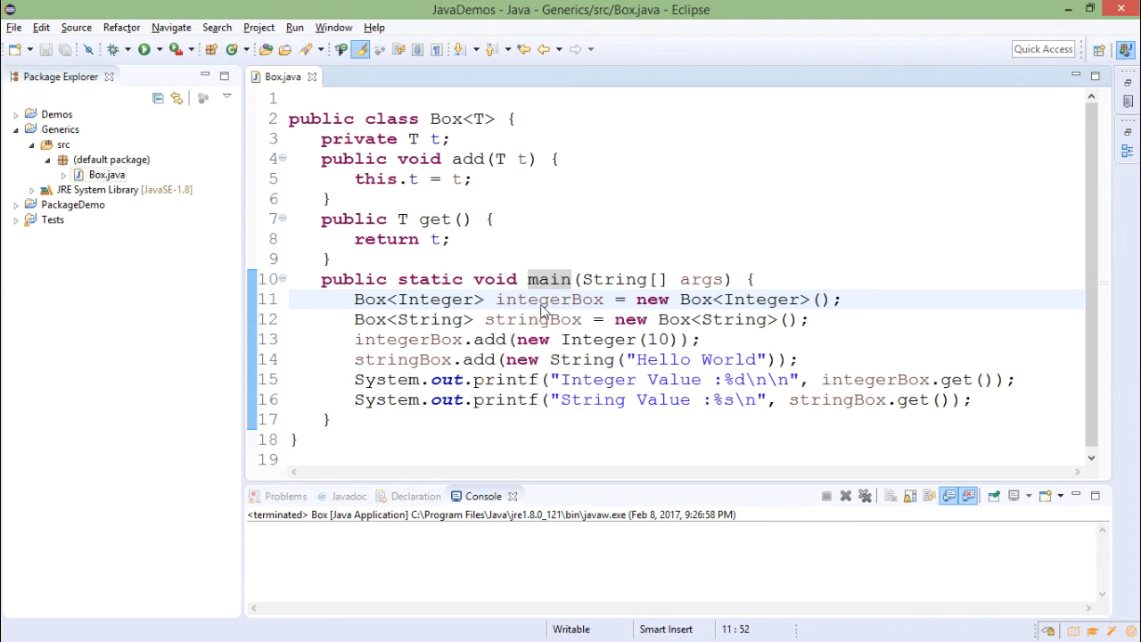
mouse_move(500, 356)
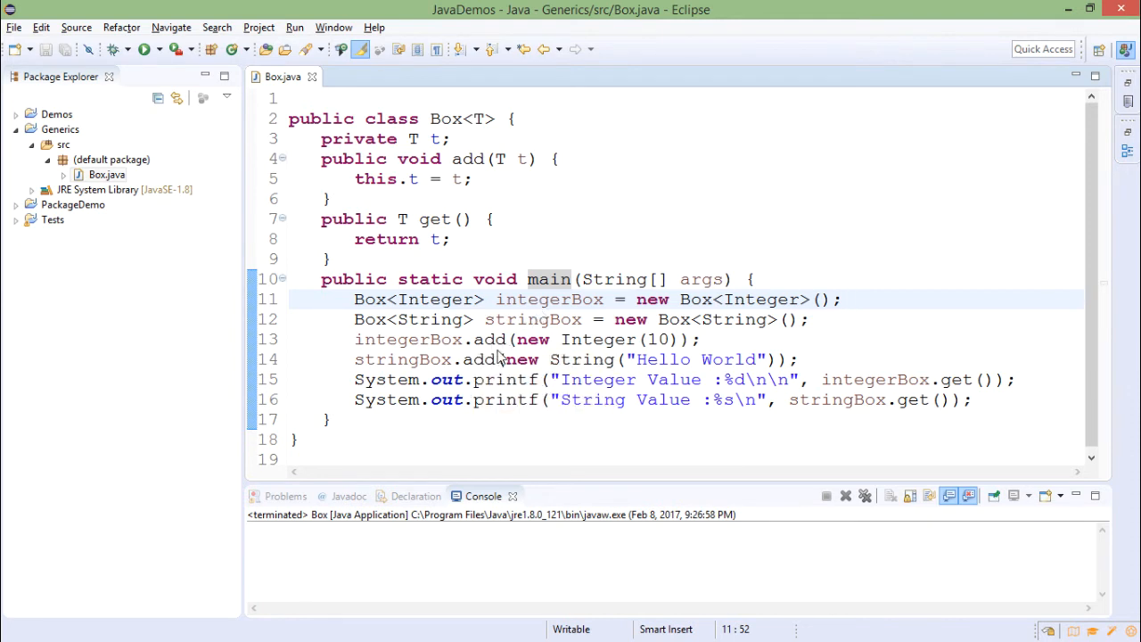
double_click(597, 339)
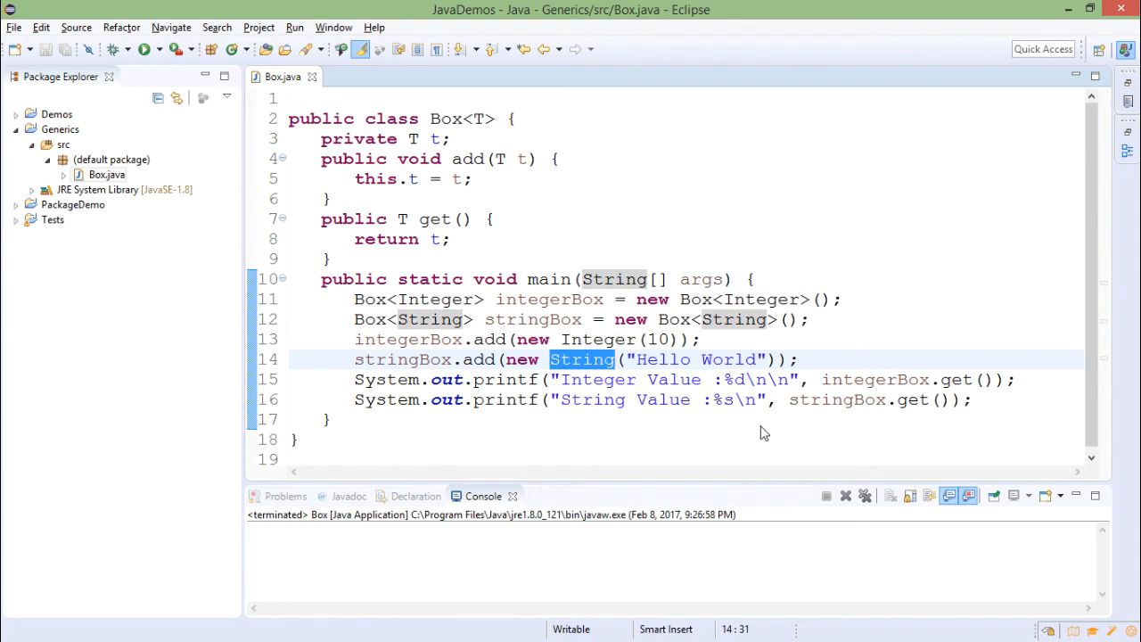
mouse_move(836, 399)
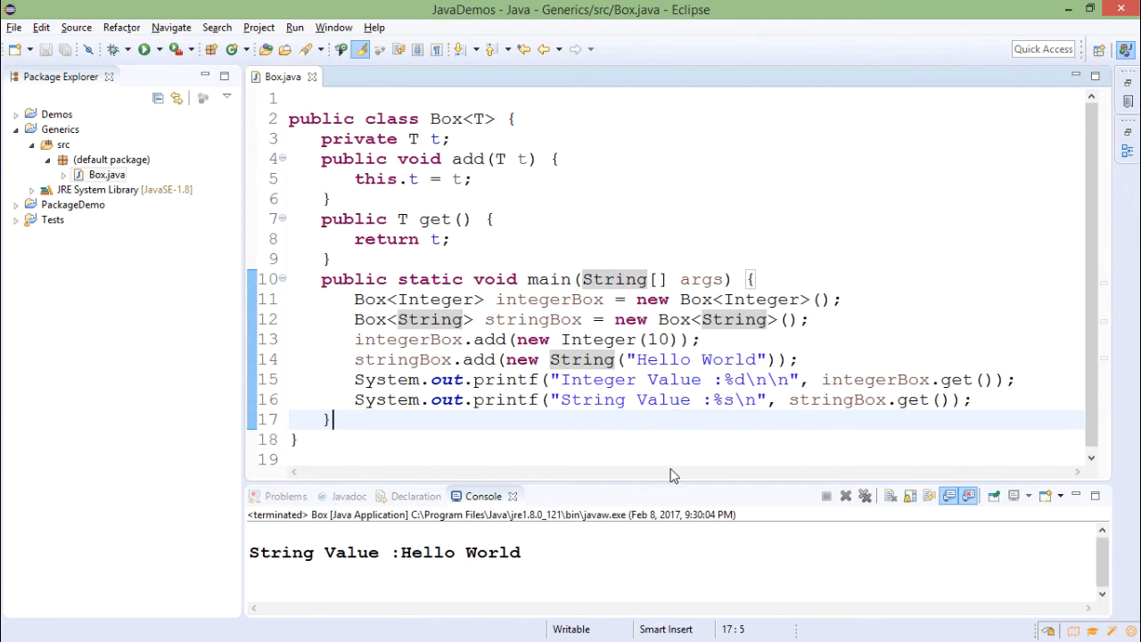
mouse_move(680, 485)
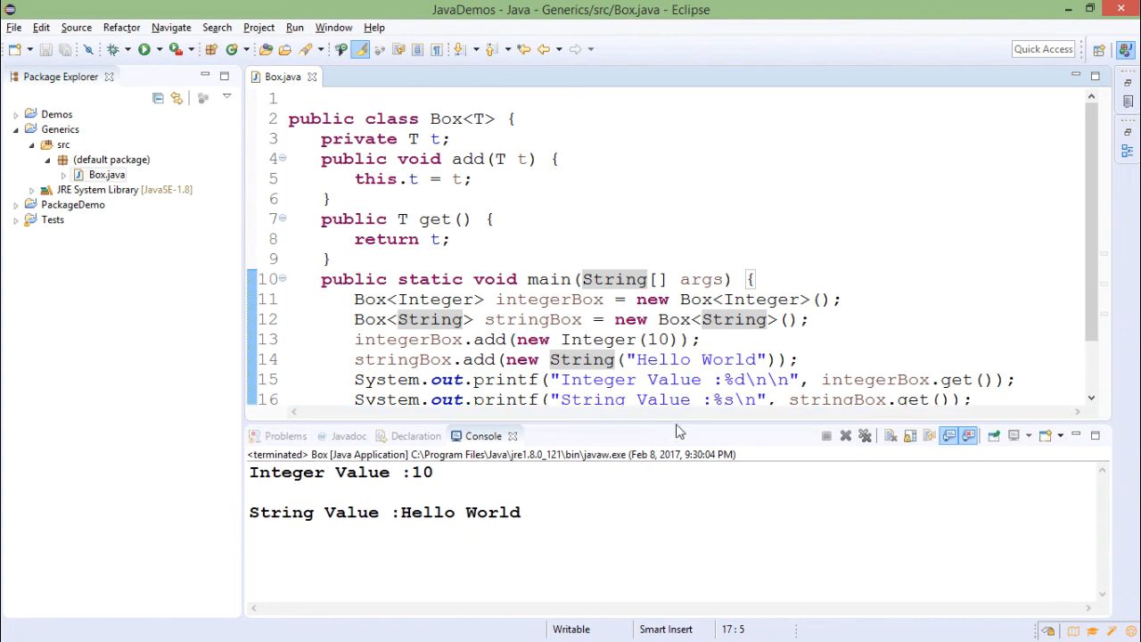
mouse_move(799, 428)
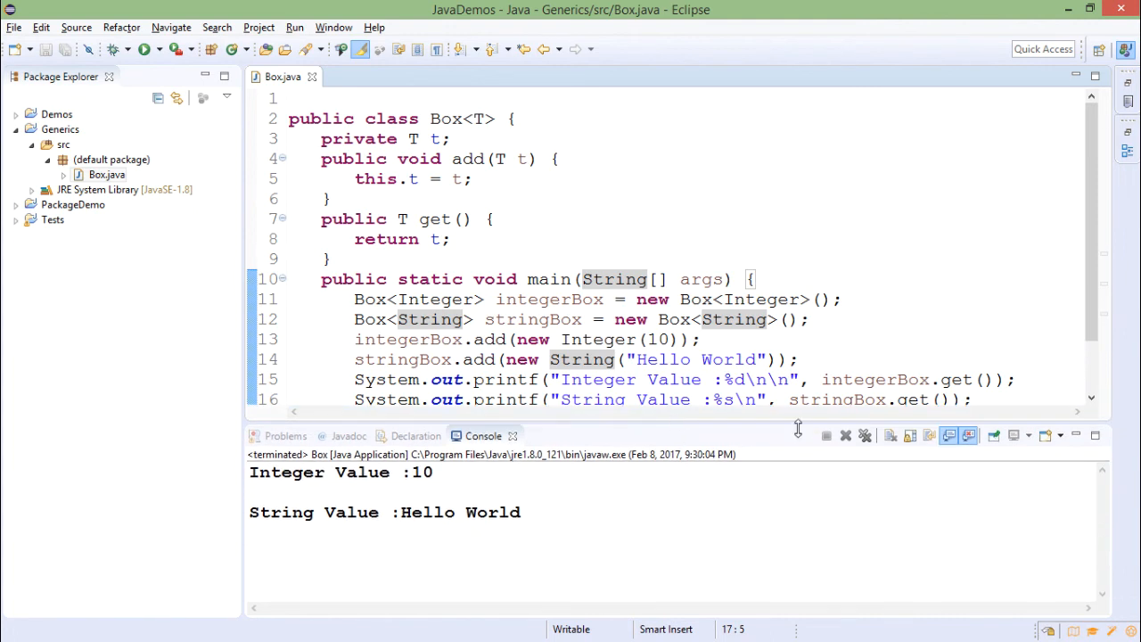
left_click(806, 319)
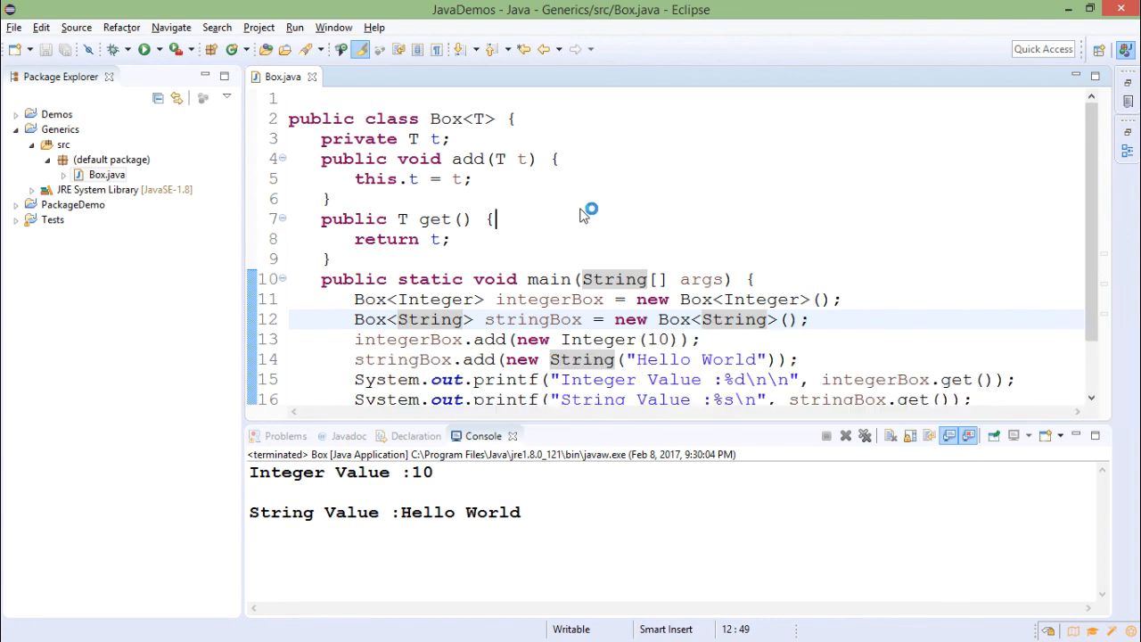
left_click(490, 218)
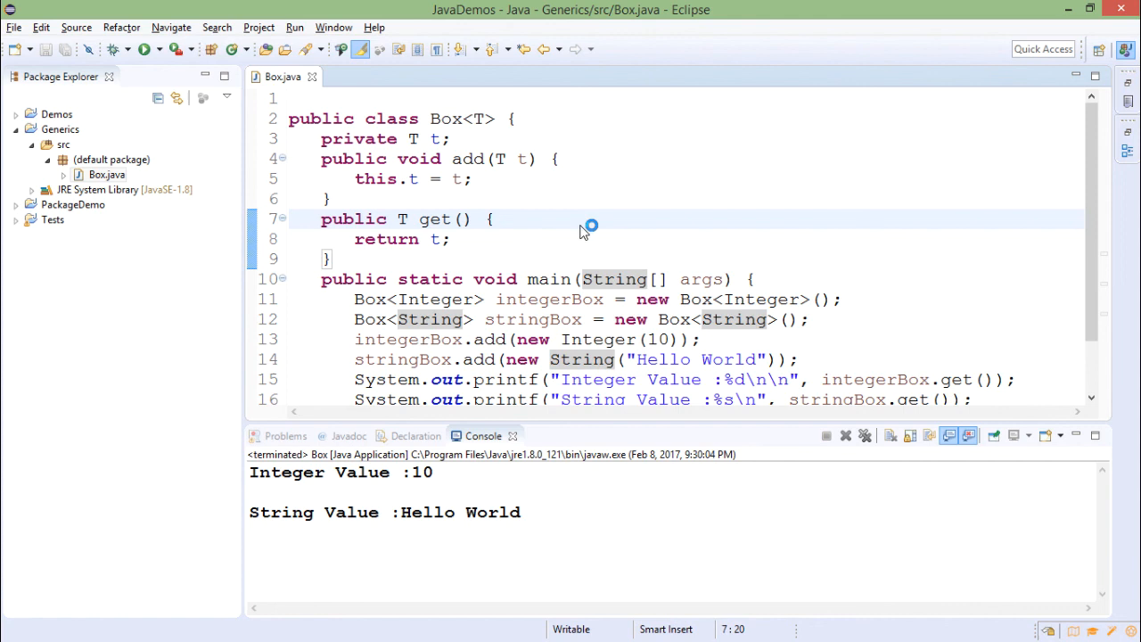